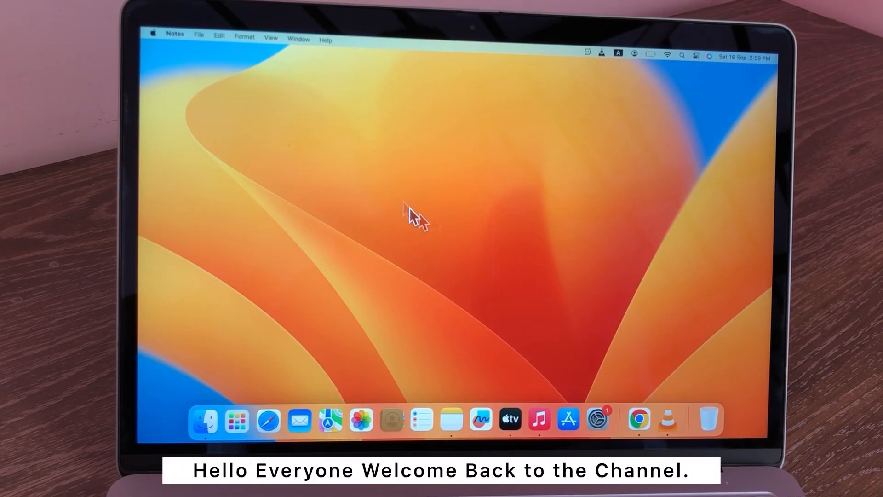
{"action": "mouse_move", "coordinate": [462, 236]}
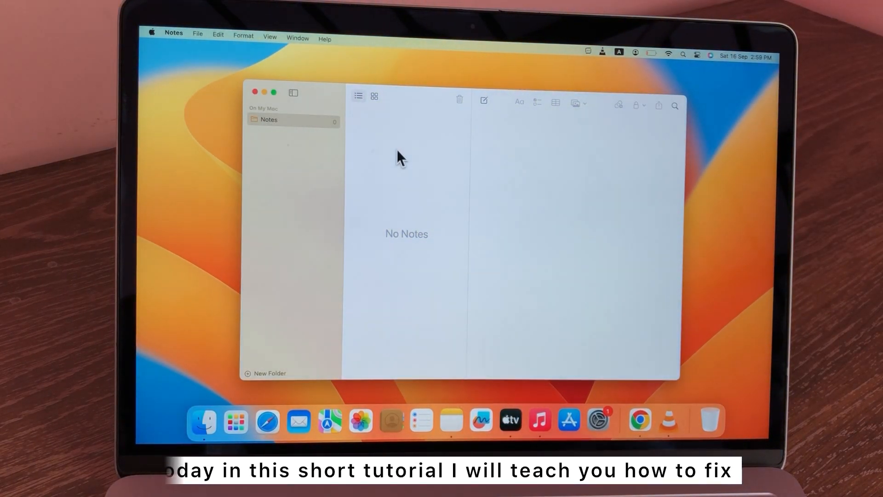
- View the local Notes folder under On My Mac, which shows no notes
{"action": "left_click", "coordinate": [276, 119]}
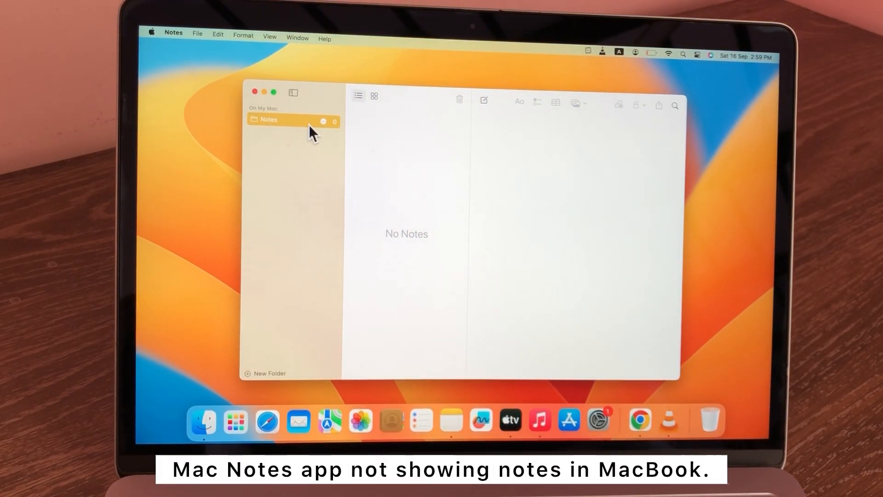
{"action": "mouse_move", "coordinate": [338, 133]}
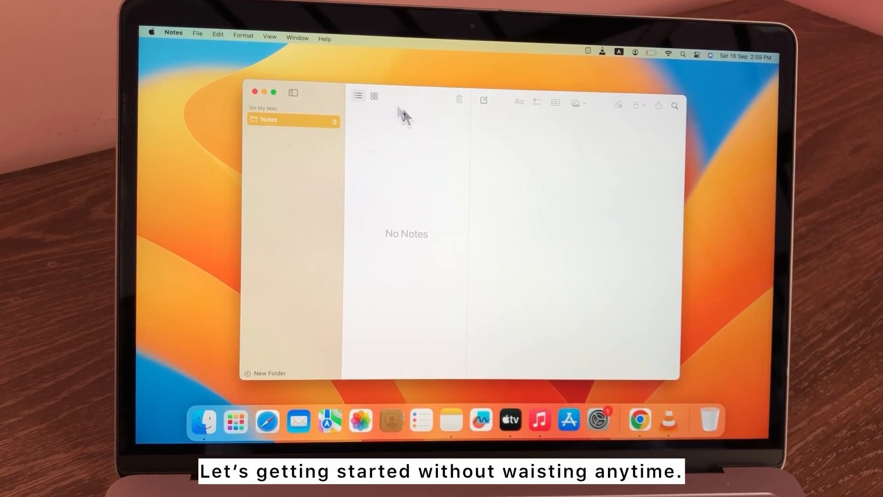
{"action": "mouse_move", "coordinate": [389, 174]}
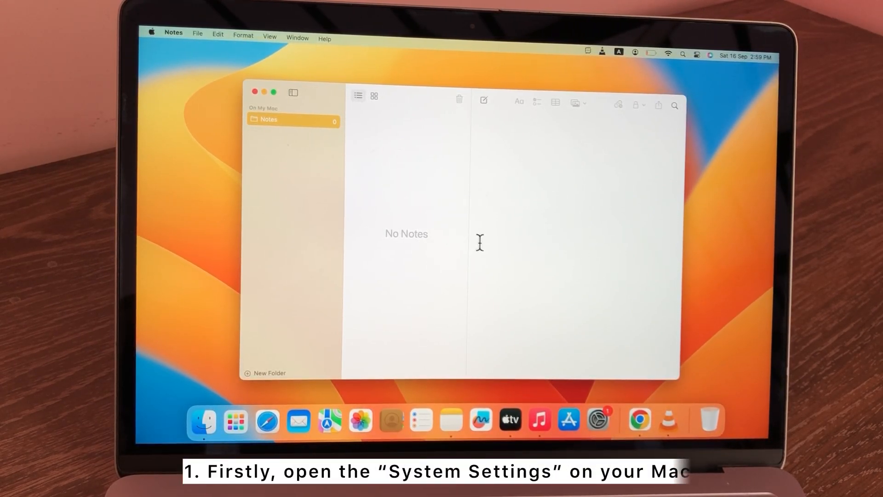
- Launch System Settings from the Dock, landing on the Appearance page
{"action": "left_click", "coordinate": [598, 421]}
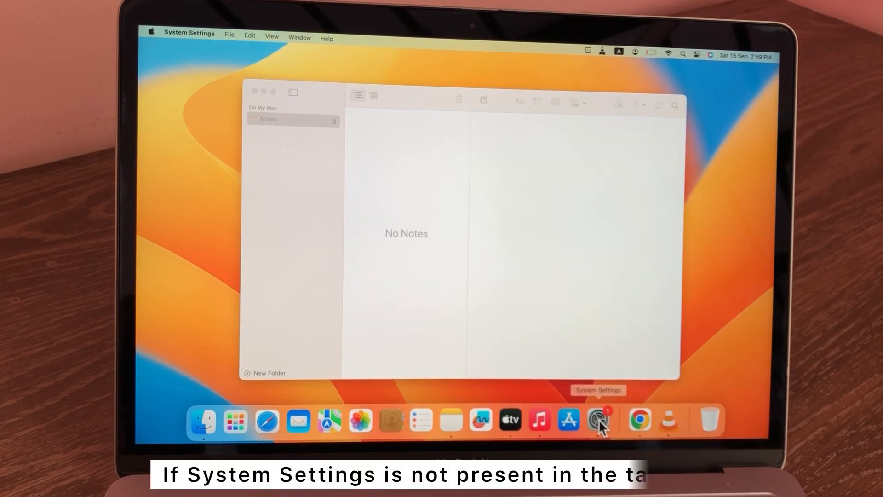
{"action": "left_click", "coordinate": [598, 420]}
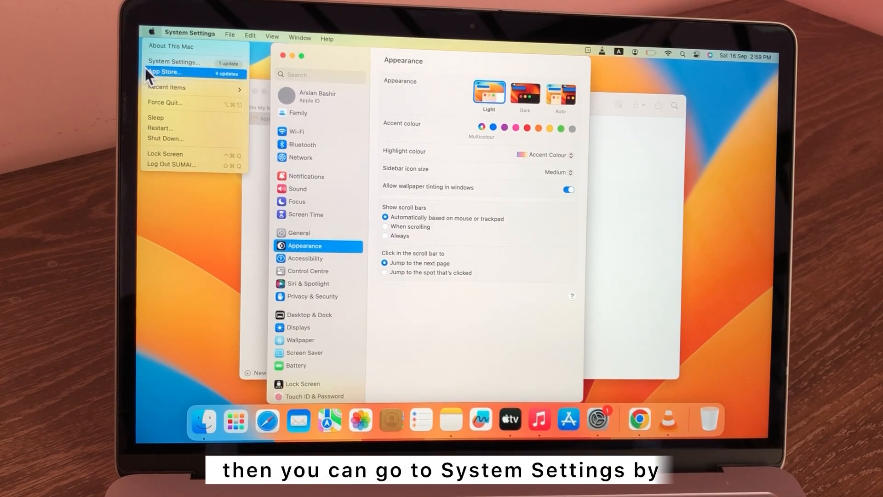
{"action": "mouse_move", "coordinate": [175, 62]}
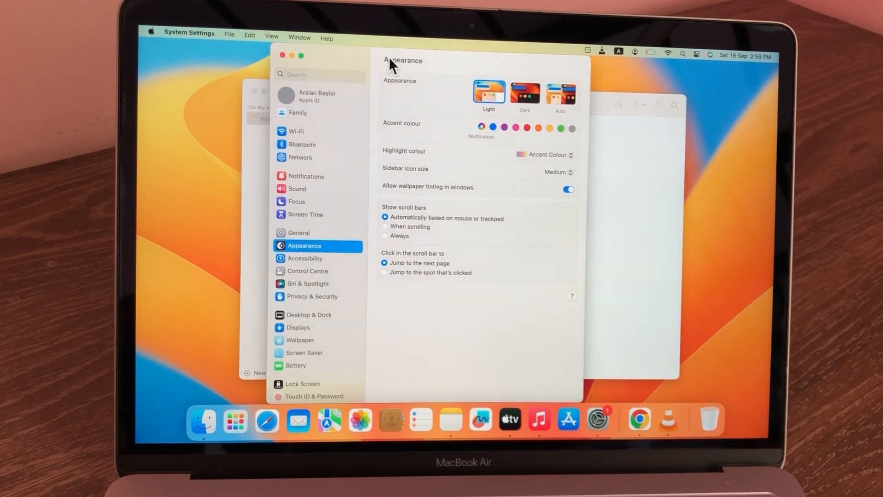
- Go to the Apple ID account page and its iCloud settings
{"action": "left_click", "coordinate": [318, 96]}
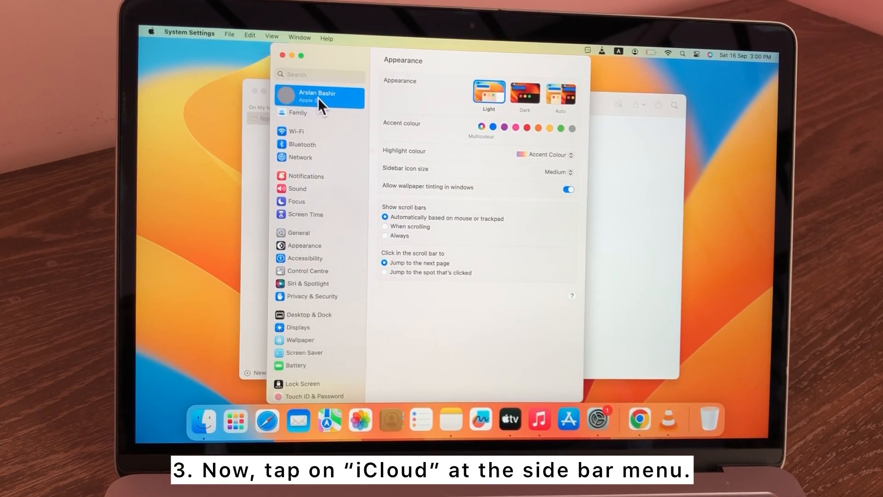
{"action": "left_click", "coordinate": [319, 97]}
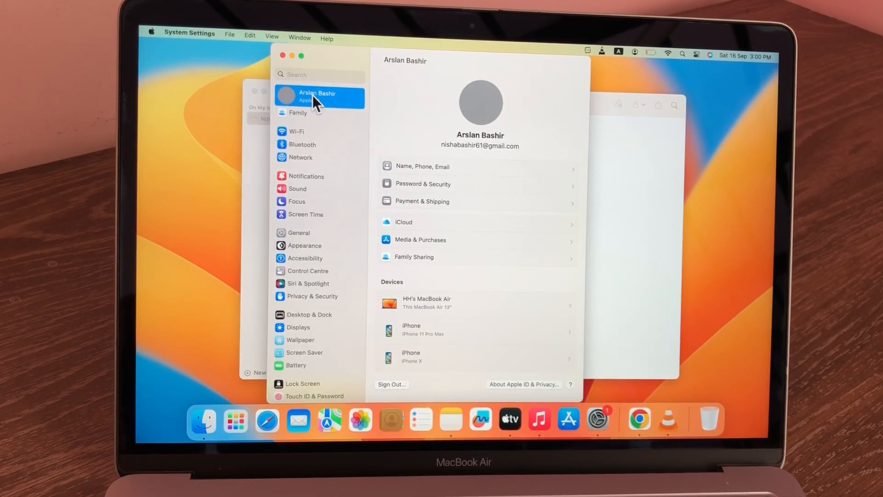
{"action": "mouse_move", "coordinate": [416, 228]}
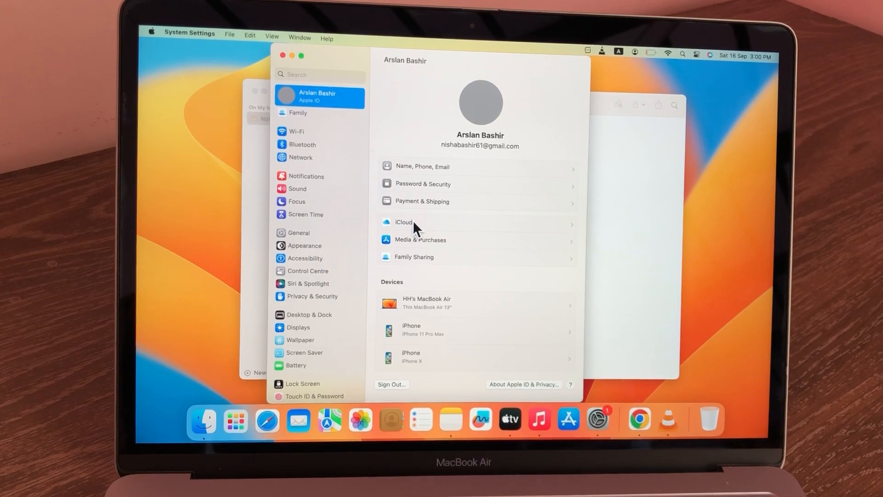
{"action": "mouse_move", "coordinate": [416, 226]}
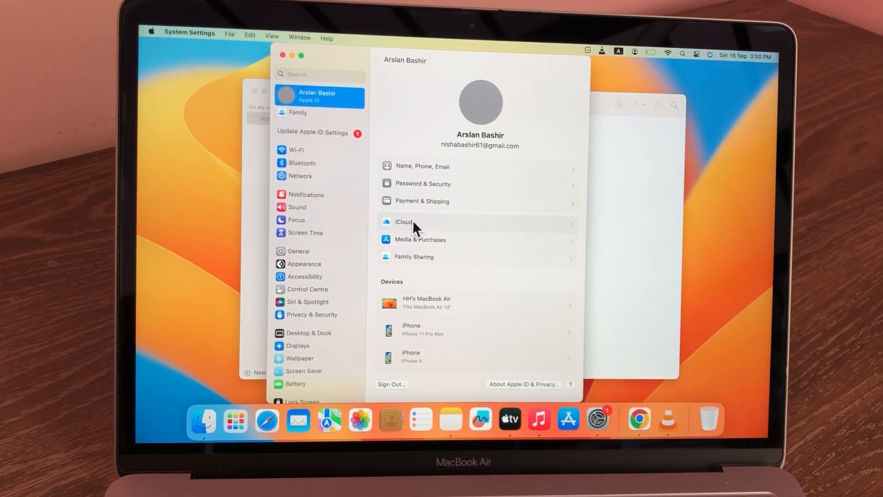
{"action": "left_click", "coordinate": [404, 222]}
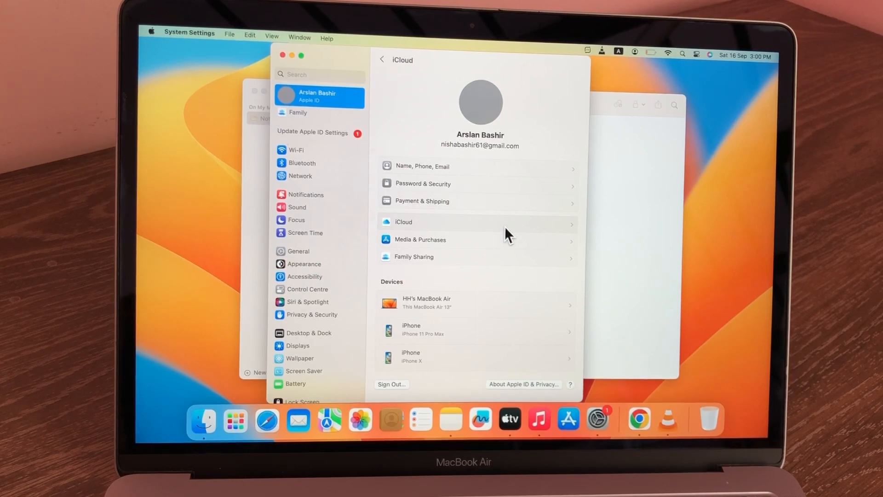
- Under Apps Using iCloud, show all apps and switch on Sync this Mac for Notes
{"action": "left_click", "coordinate": [403, 222]}
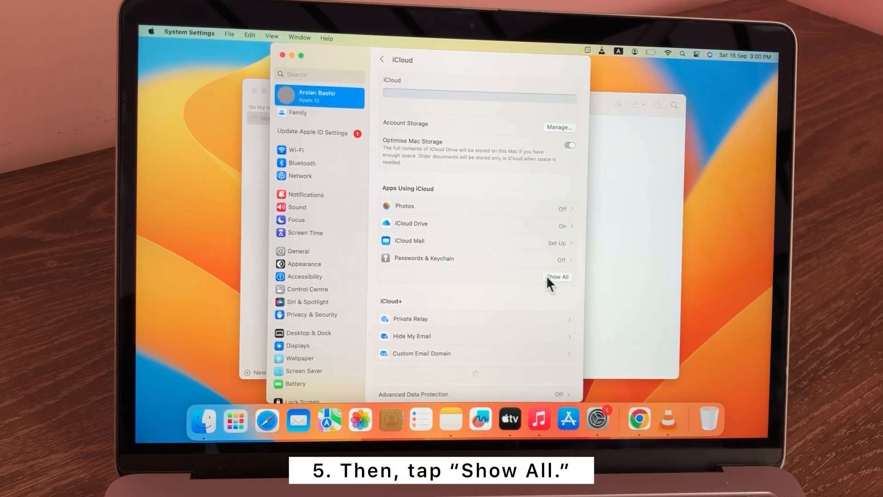
{"action": "left_click", "coordinate": [557, 277]}
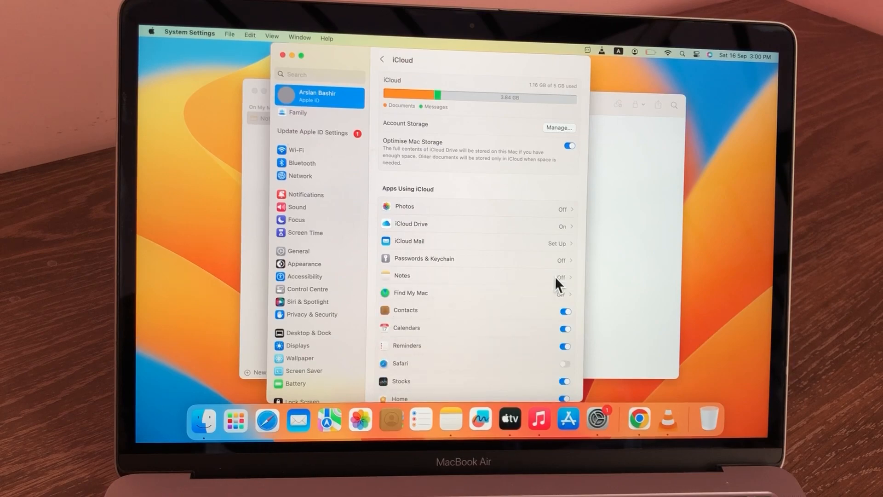
{"action": "mouse_move", "coordinate": [488, 231]}
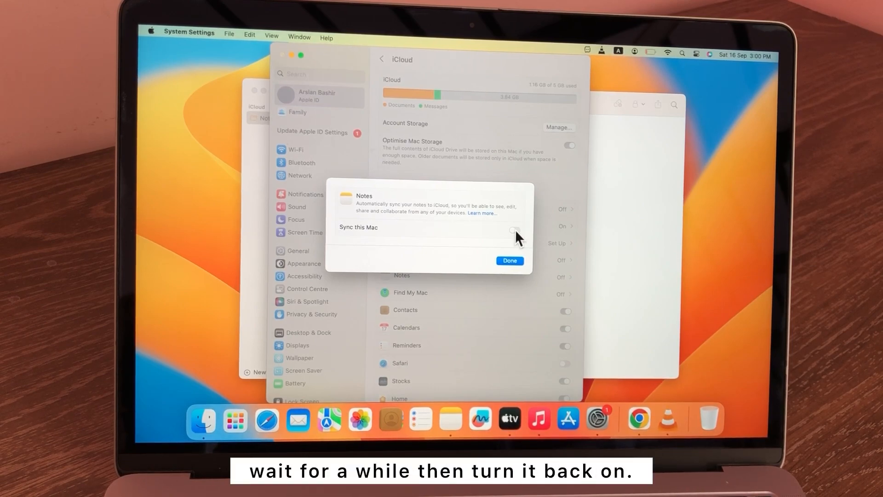
{"action": "left_click", "coordinate": [511, 230]}
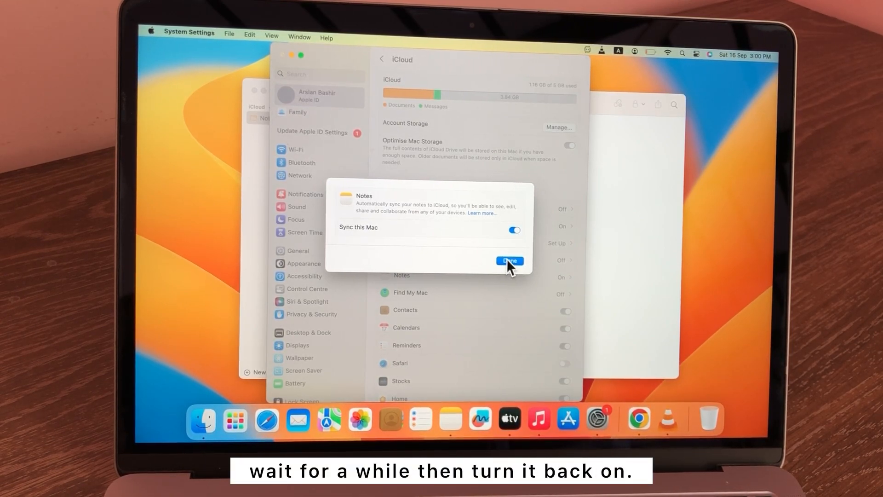
{"action": "left_click", "coordinate": [508, 261]}
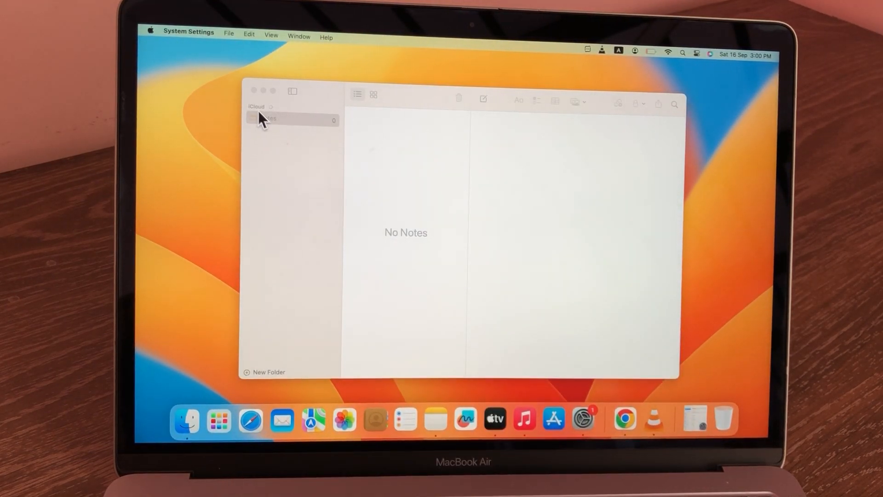
- Select the iCloud Notes folder and scroll as its 37 synced notes from 2019-2022 appear
{"action": "left_click", "coordinate": [267, 118]}
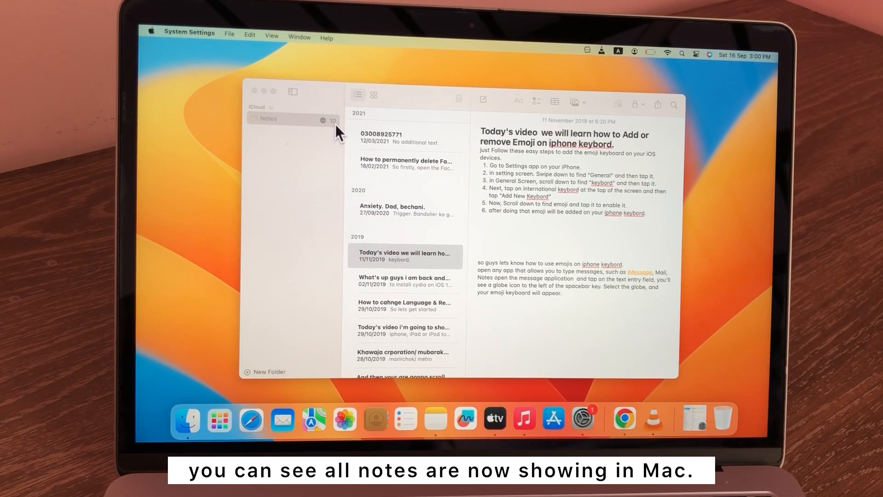
{"action": "scroll", "scroll_direction": "up", "scroll_amount": 3}
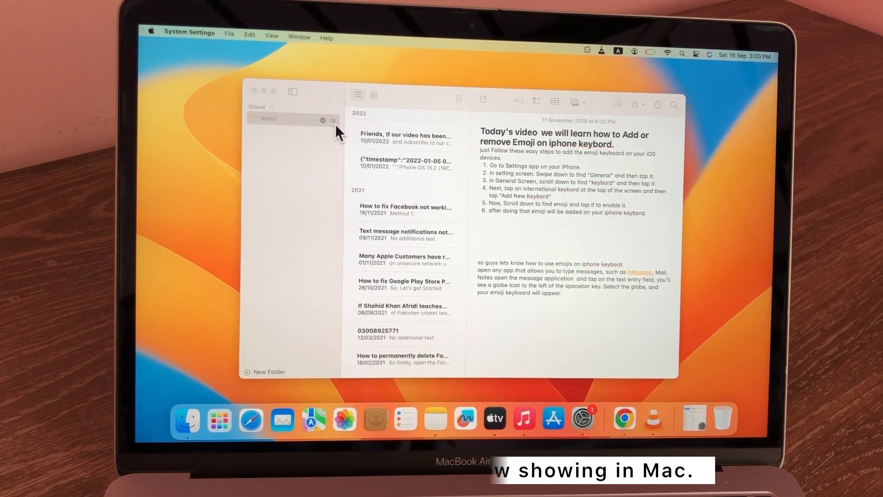
{"action": "scroll", "scroll_direction": "up", "scroll_amount": 3}
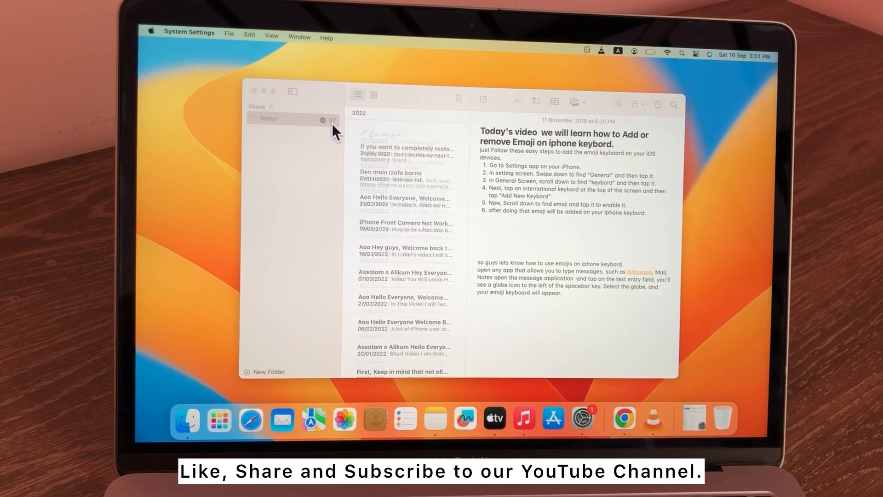
{"action": "scroll", "scroll_direction": "up", "scroll_amount": 3}
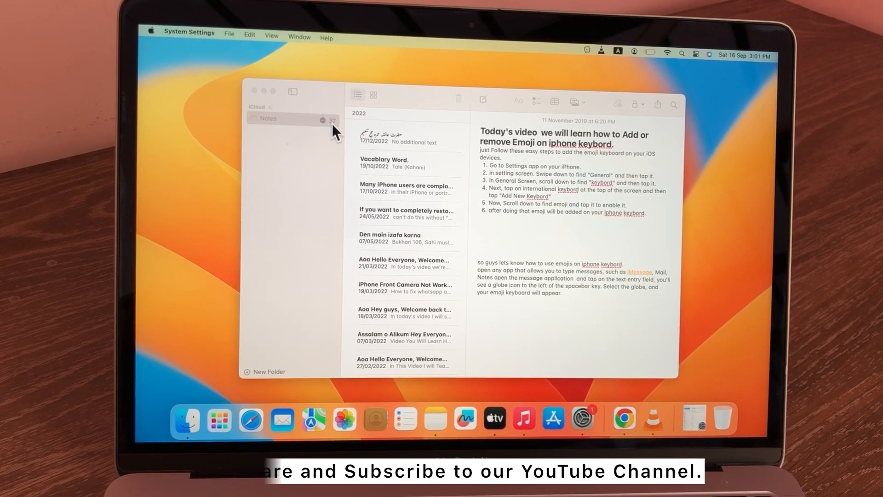